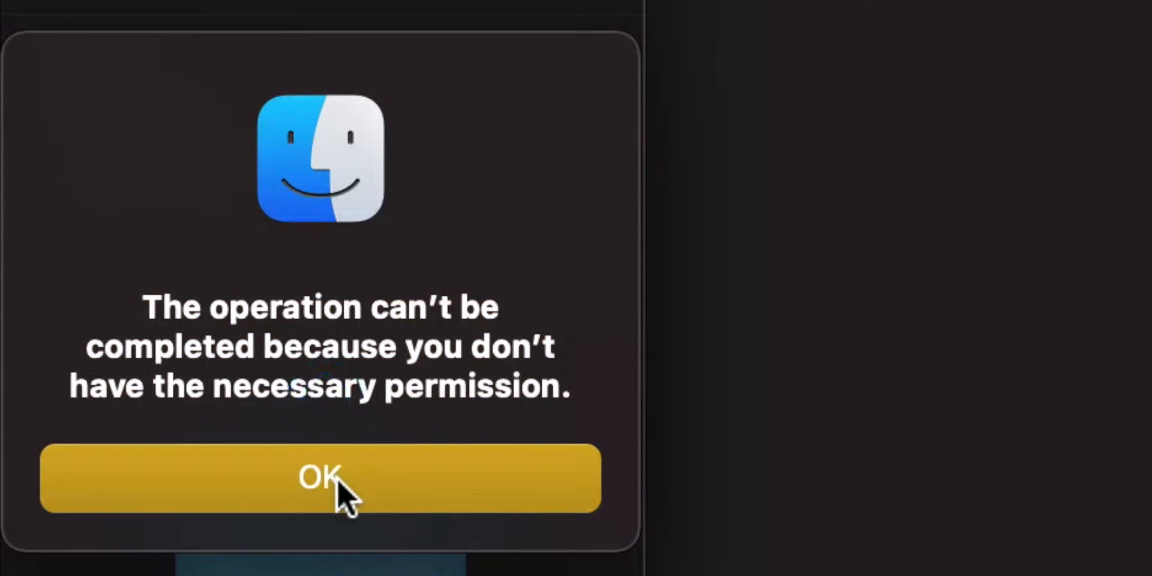
- Attempt to move the extension folder to the Trash with the password; the move is denied again
click(319, 477)
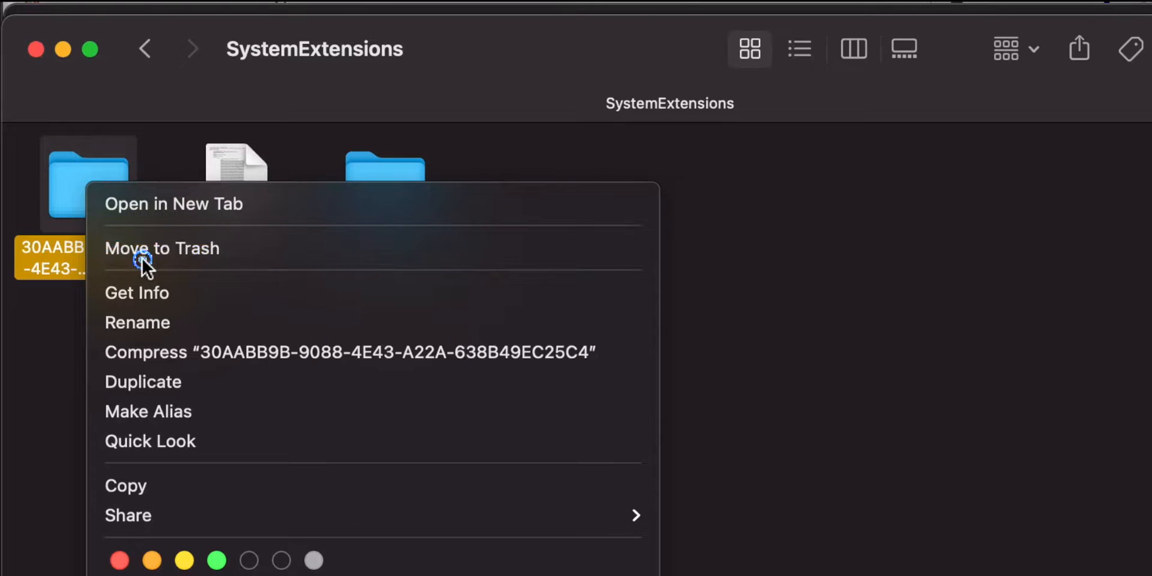
click(162, 247)
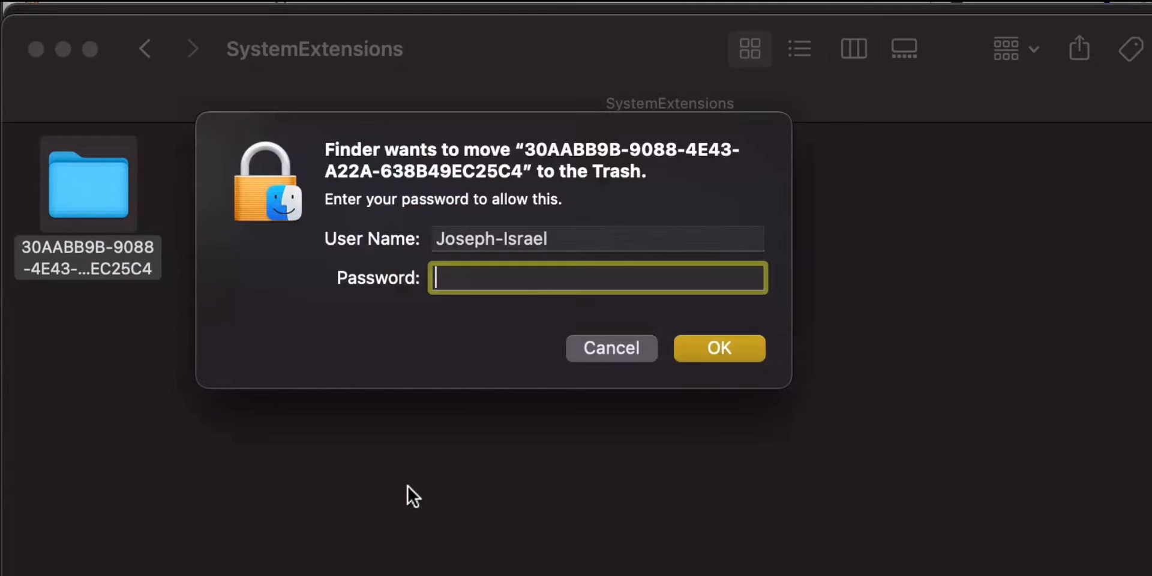
text(•)
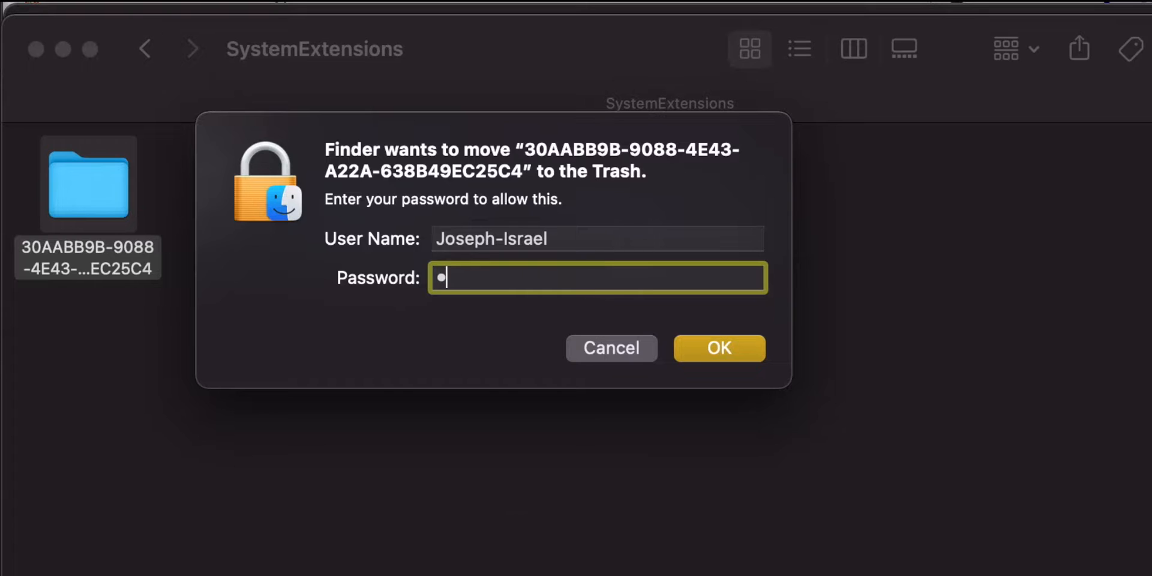
click(717, 348)
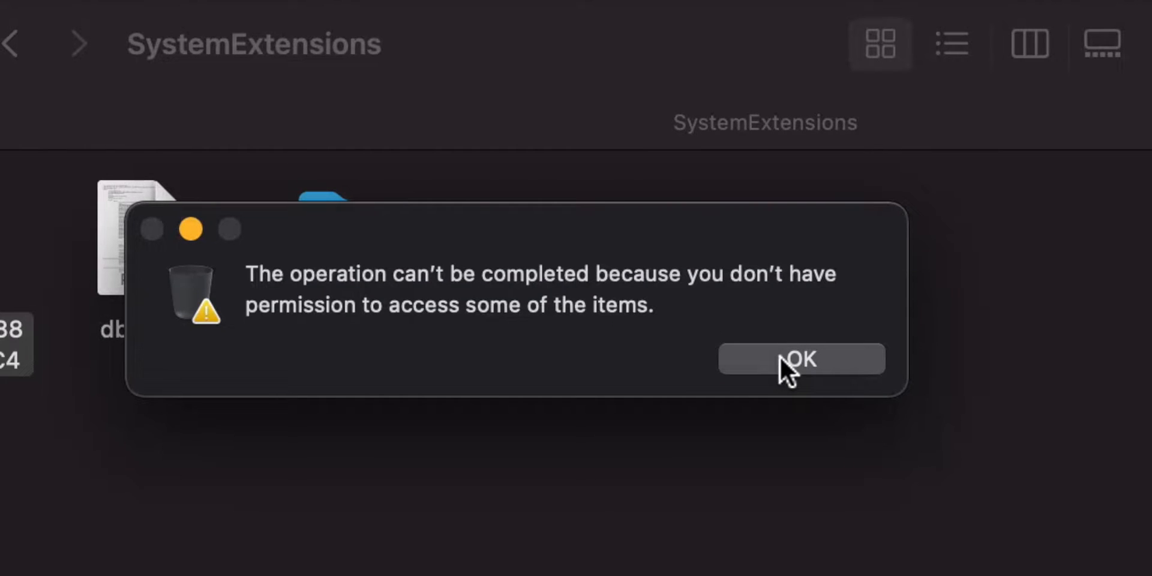
click(800, 358)
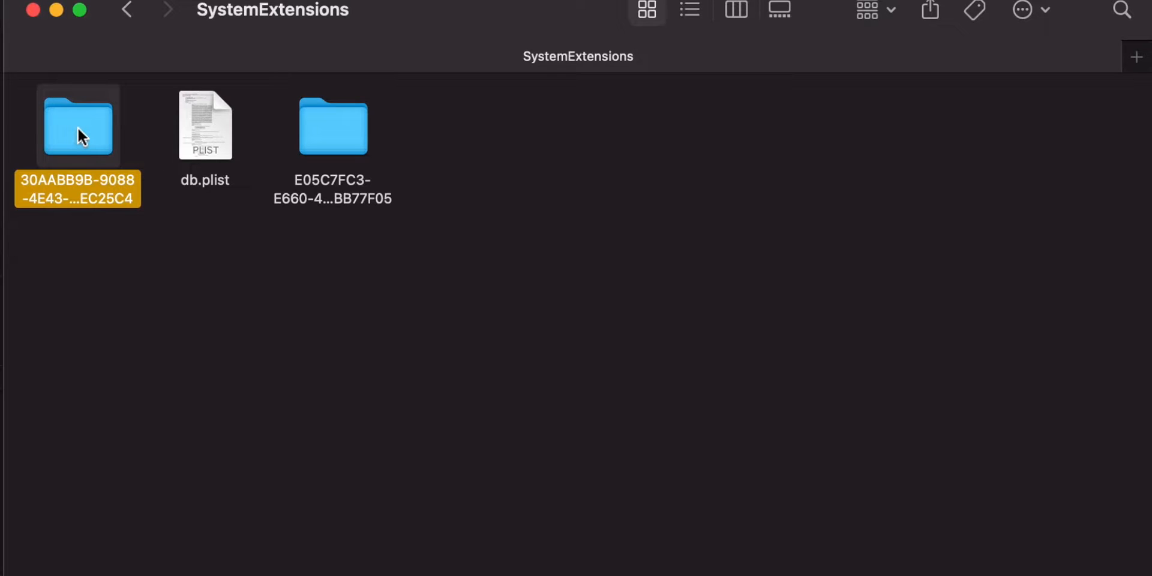
- In Get Info, try giving a group Read & Write access; the change is refused as well
right_click(77, 124)
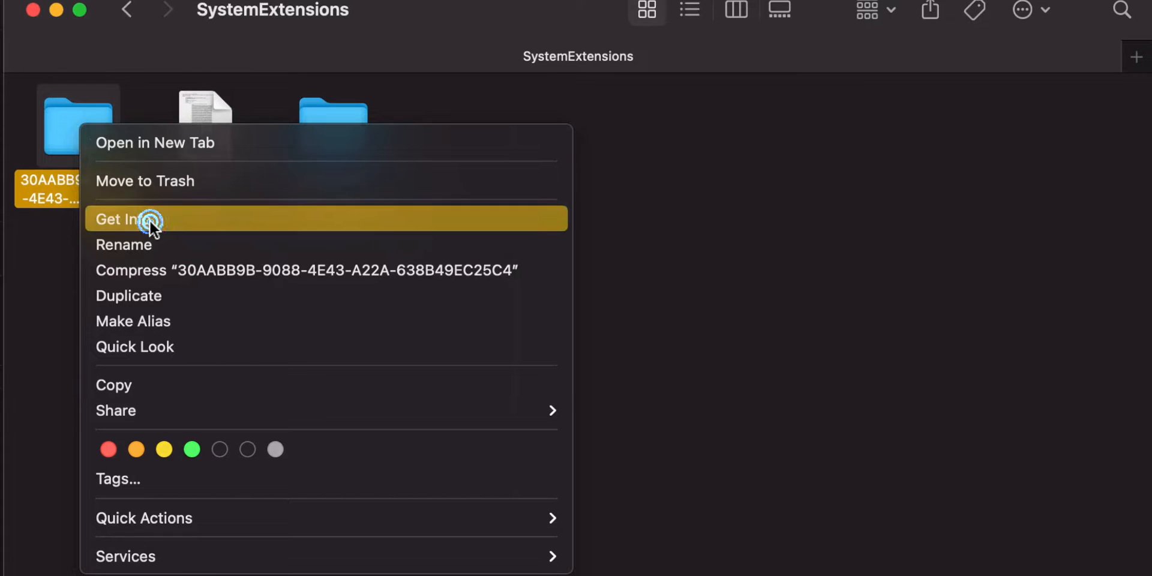
click(128, 218)
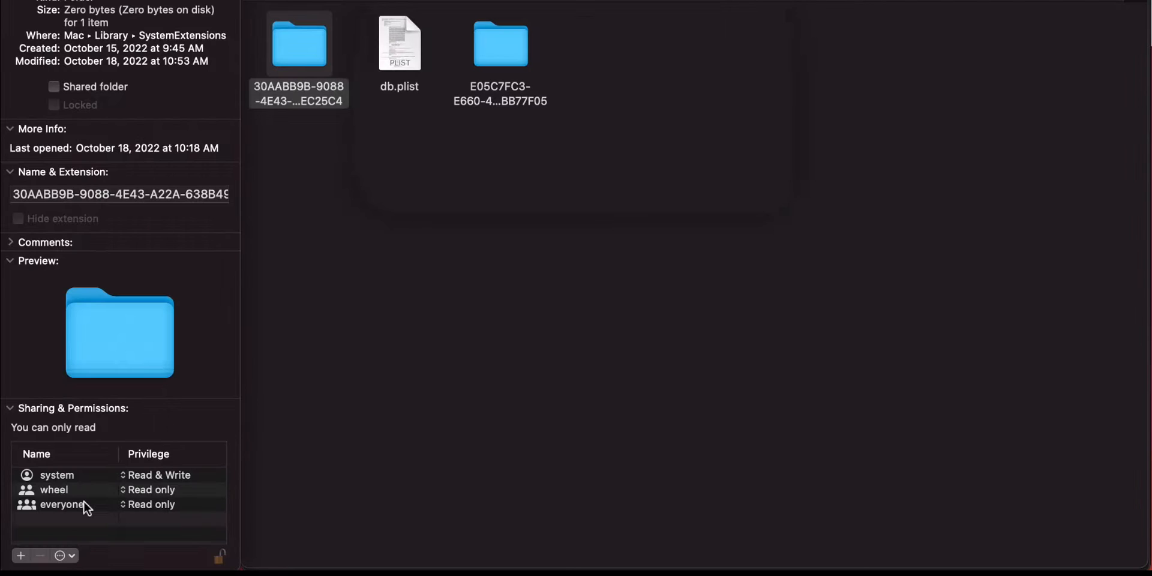
click(151, 490)
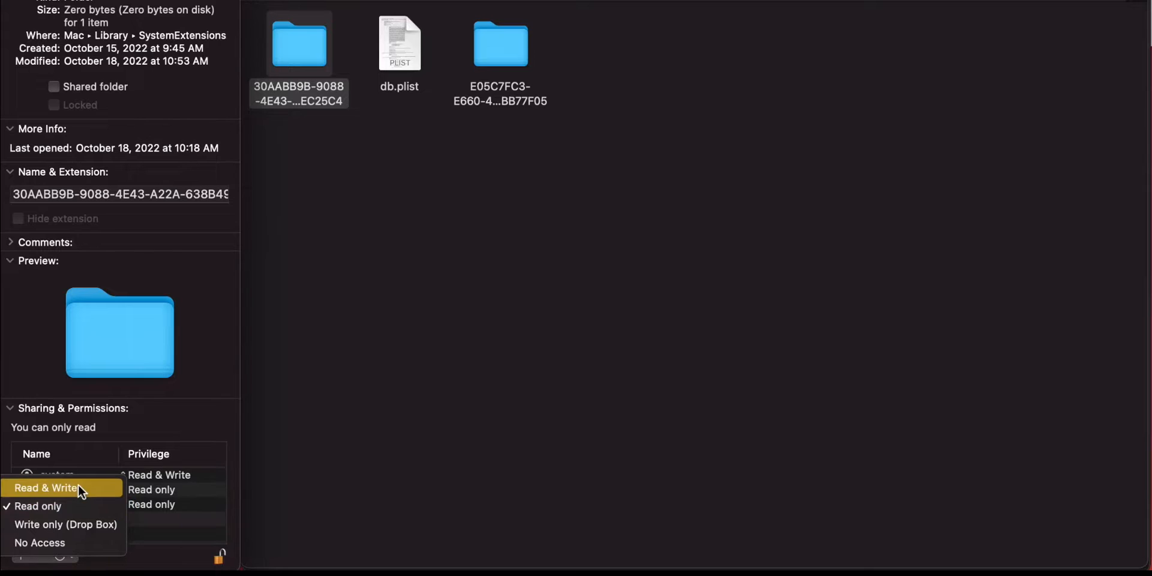
click(49, 489)
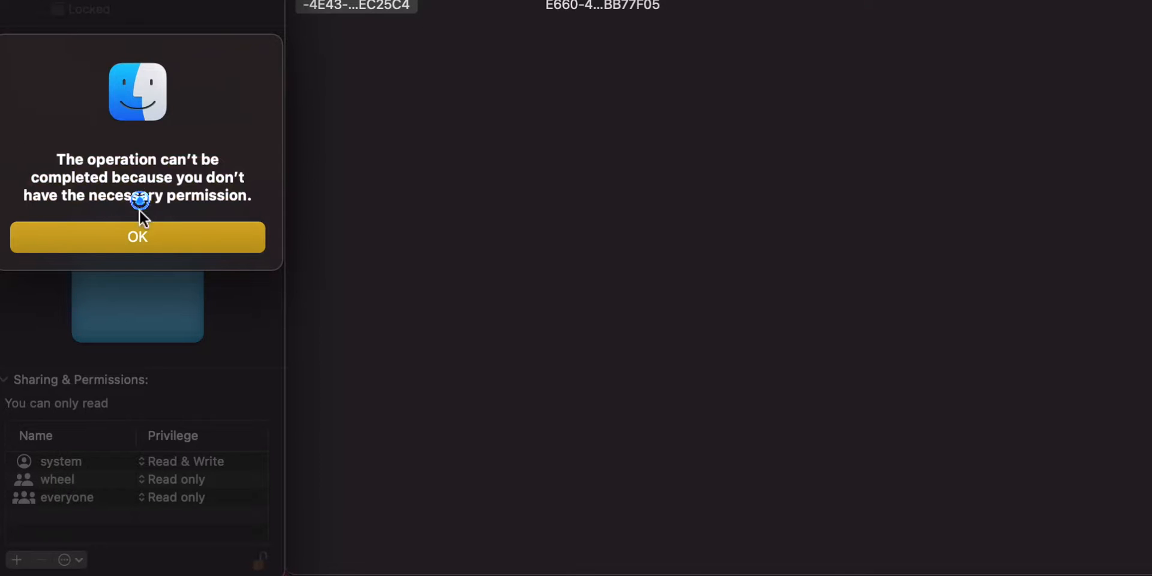
click(136, 236)
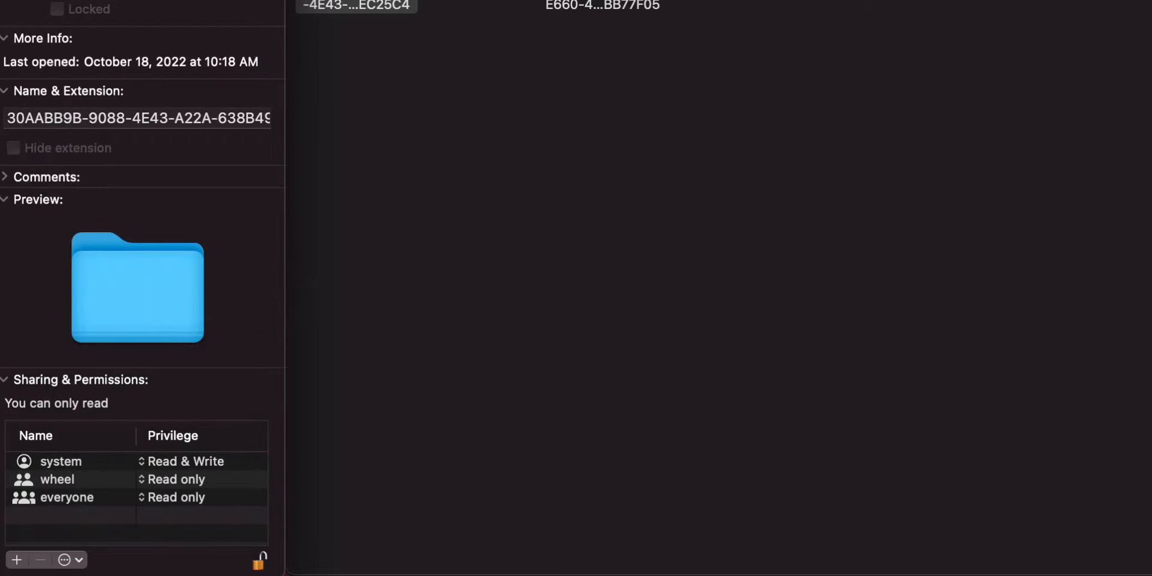
click(50, 24)
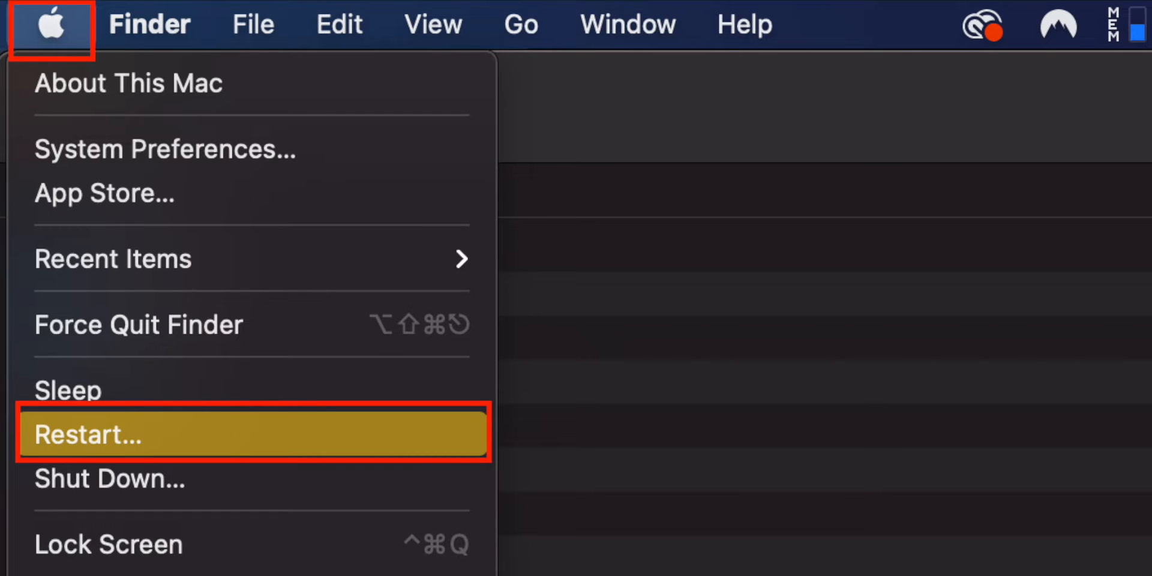
- Restart the Mac from the Apple menu into macOS Recovery
click(87, 434)
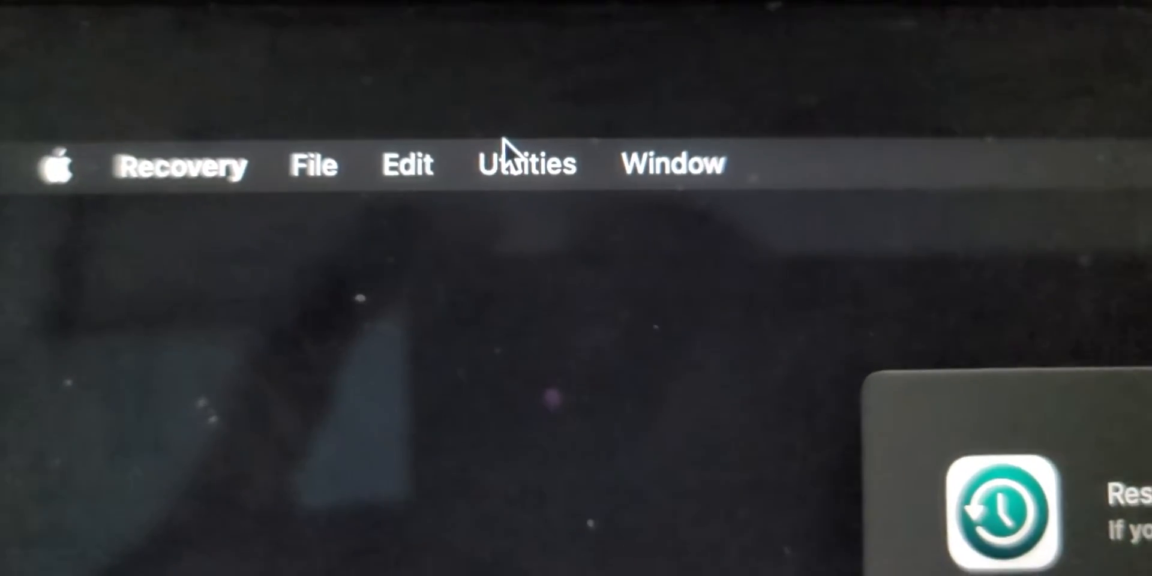
- In Recovery Terminal run csrutil disable, then reboot back into macOS
click(526, 163)
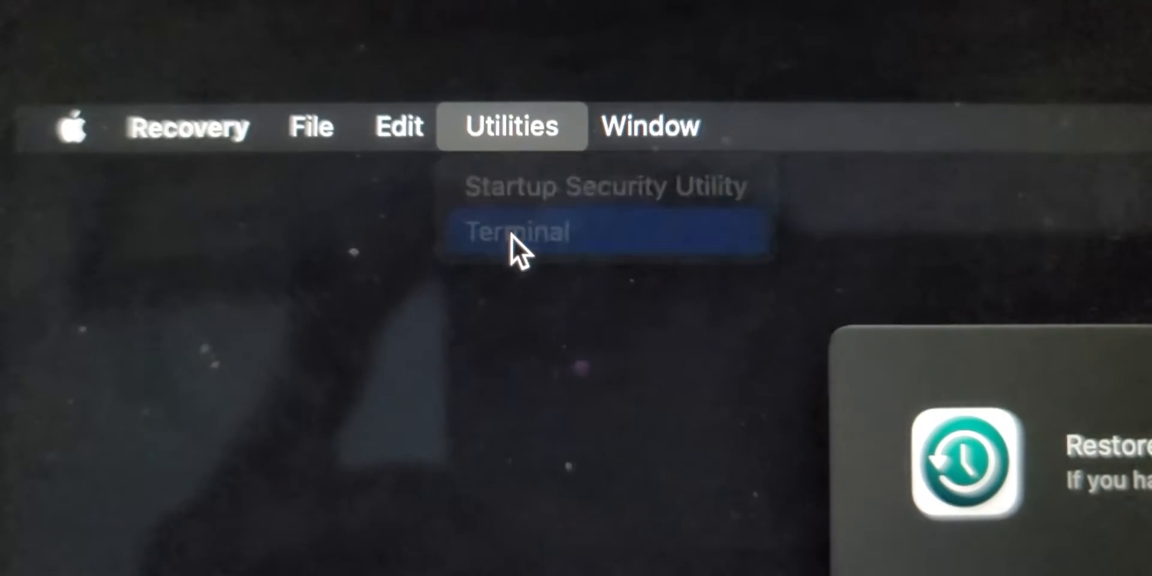
click(516, 230)
text(c)
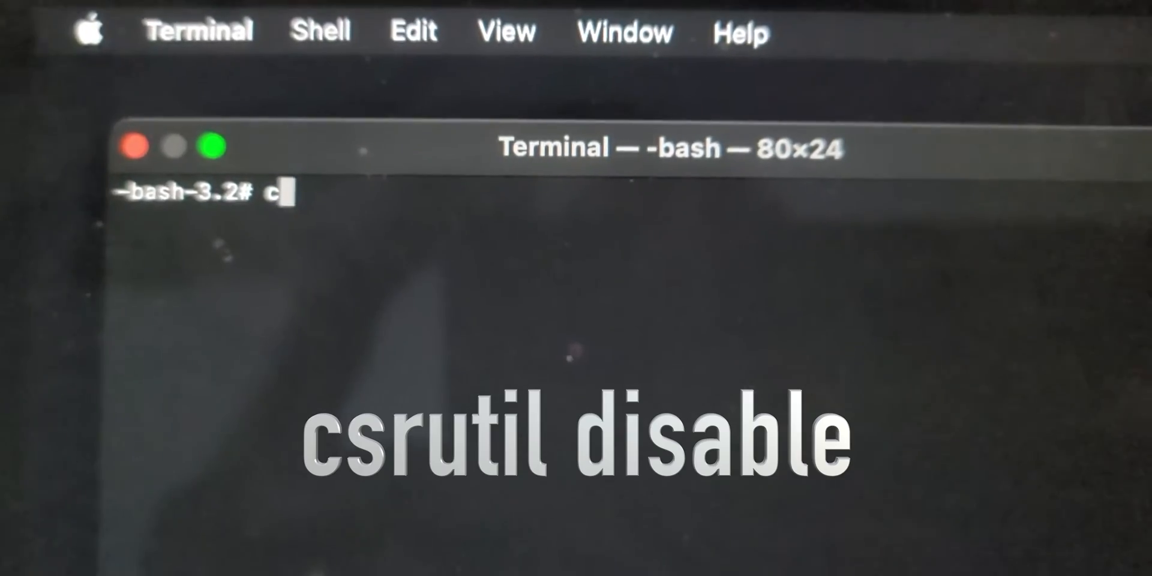
text(sr)
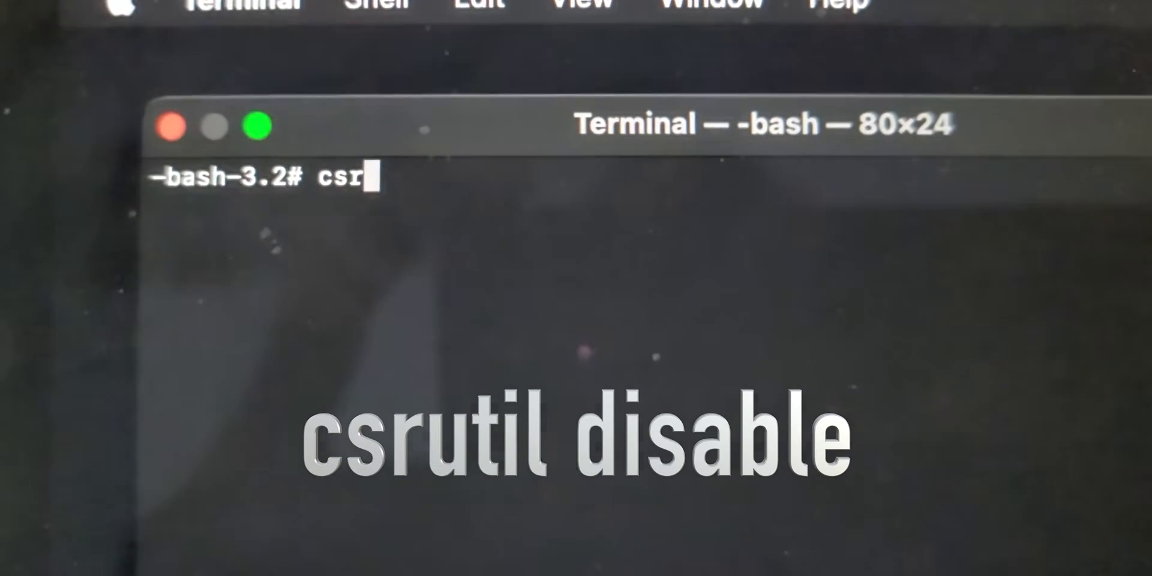
text(u)
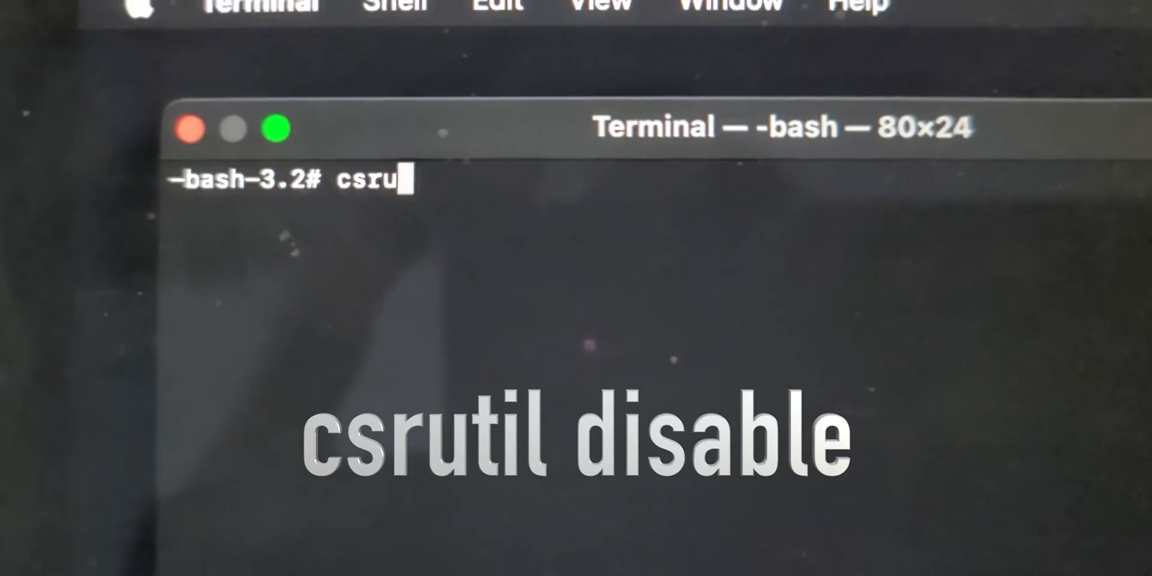
text(til disa)
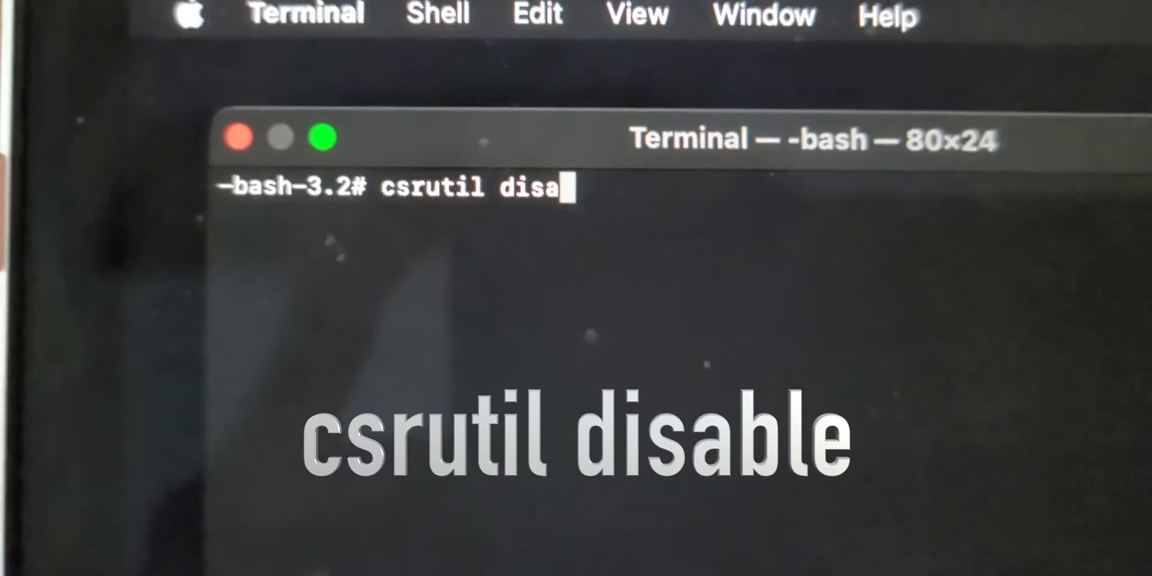
text(ble)
text(r)
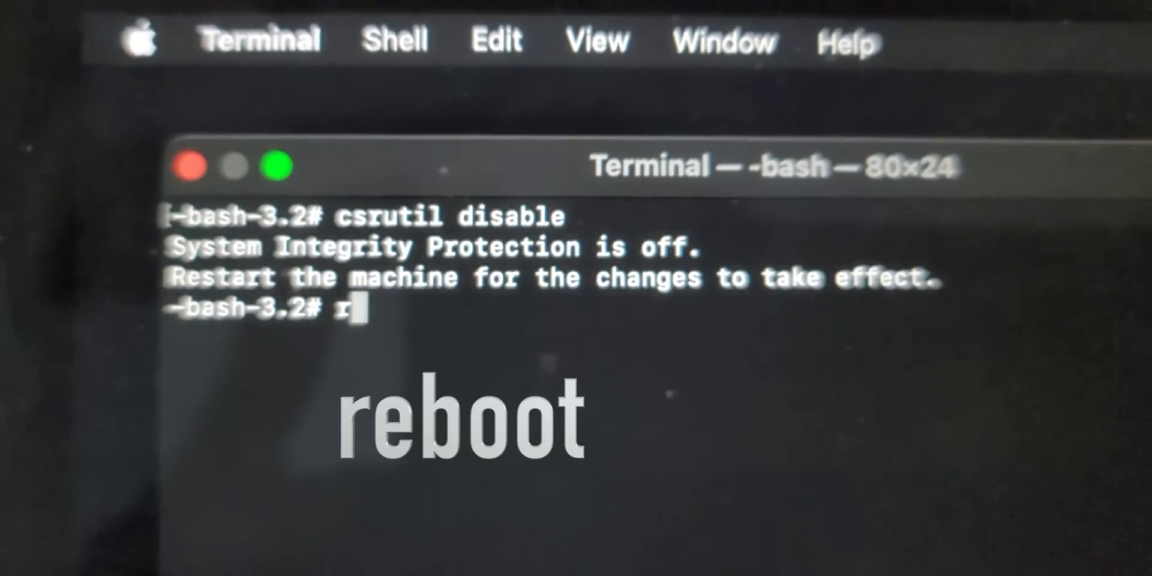
text(eboo)
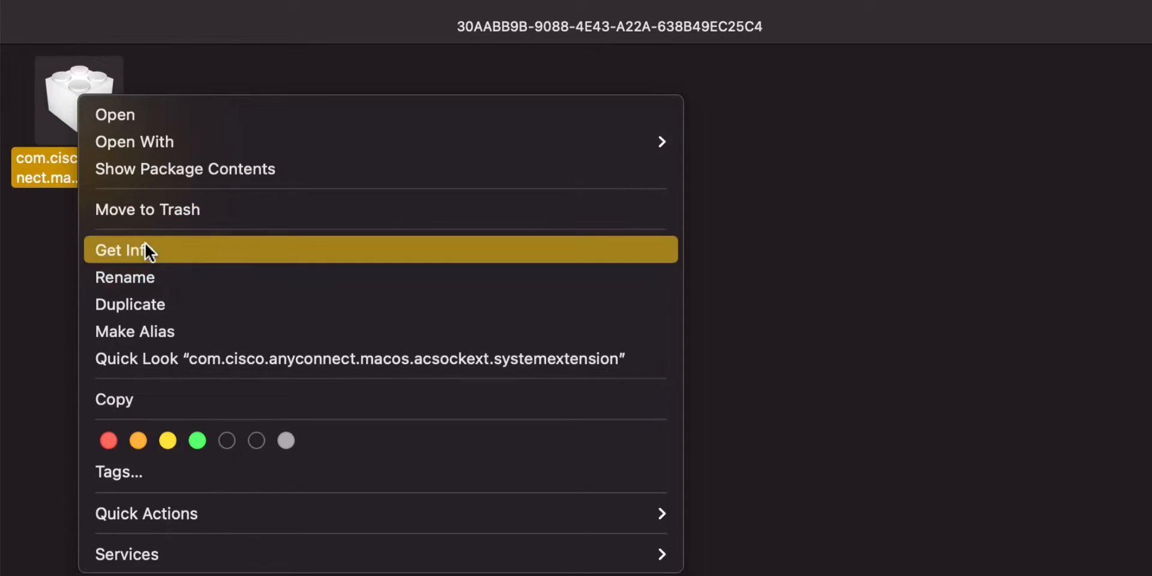
- In the extension's Get Info, unlock with the password and set everyone to Read & Write
click(125, 249)
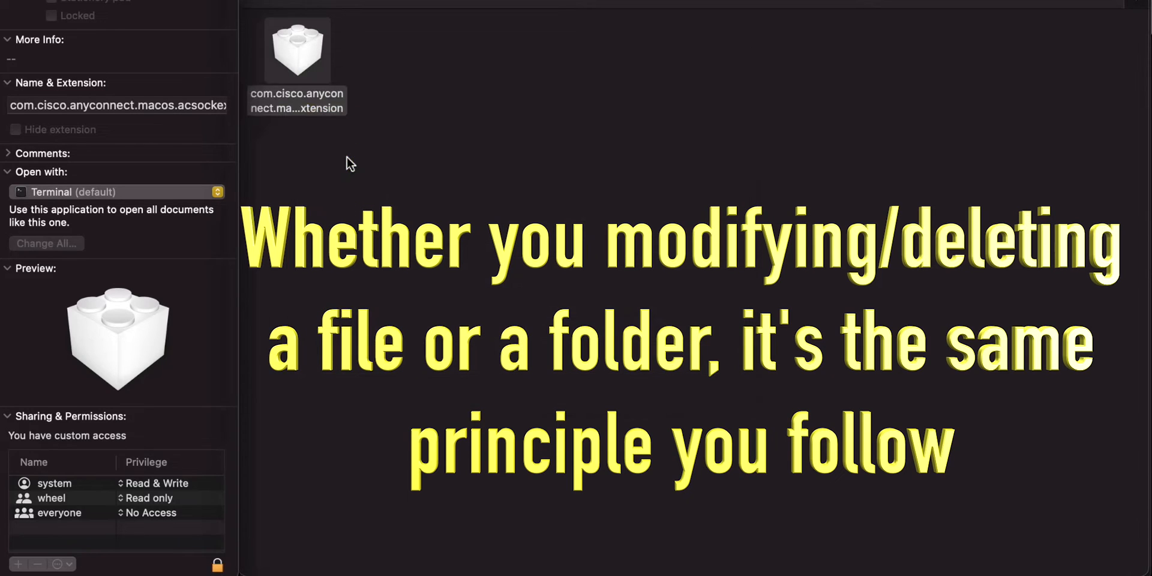
mouse_move(217, 565)
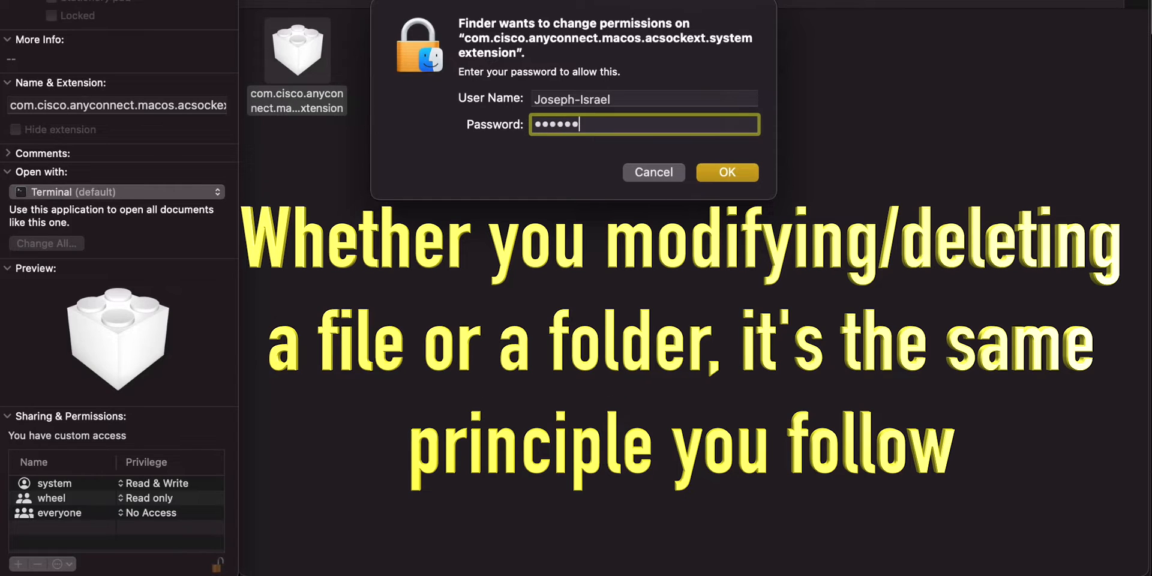
click(726, 171)
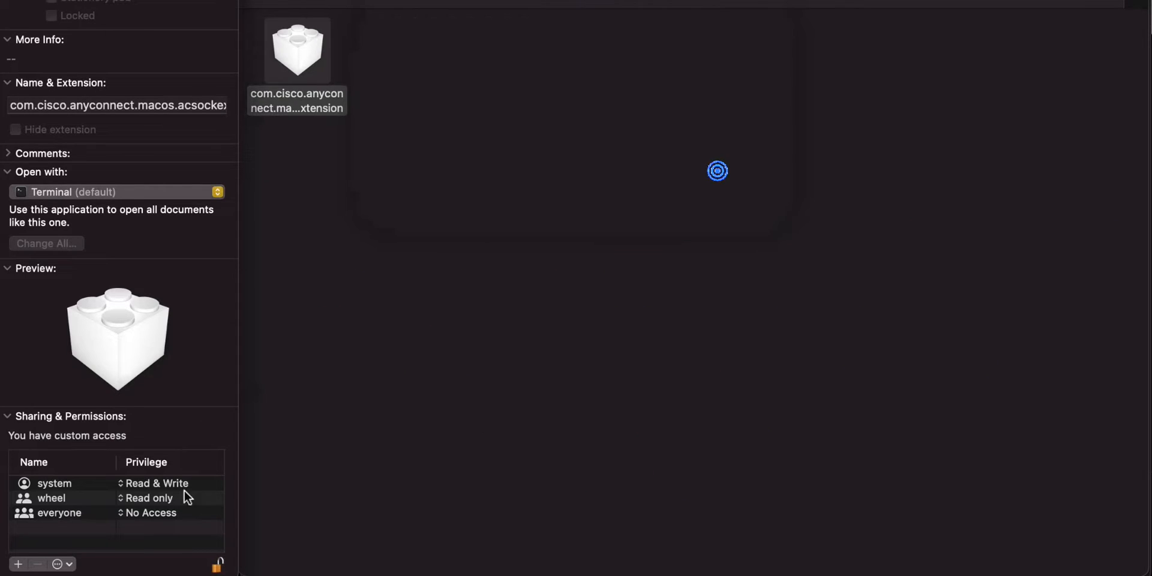
click(152, 513)
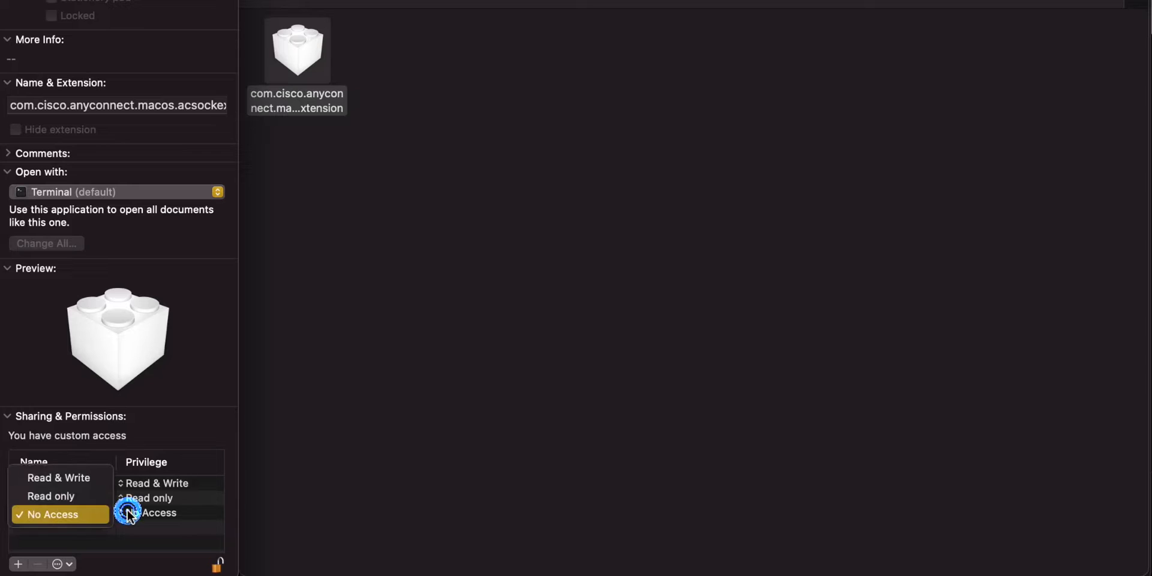
mouse_move(58, 478)
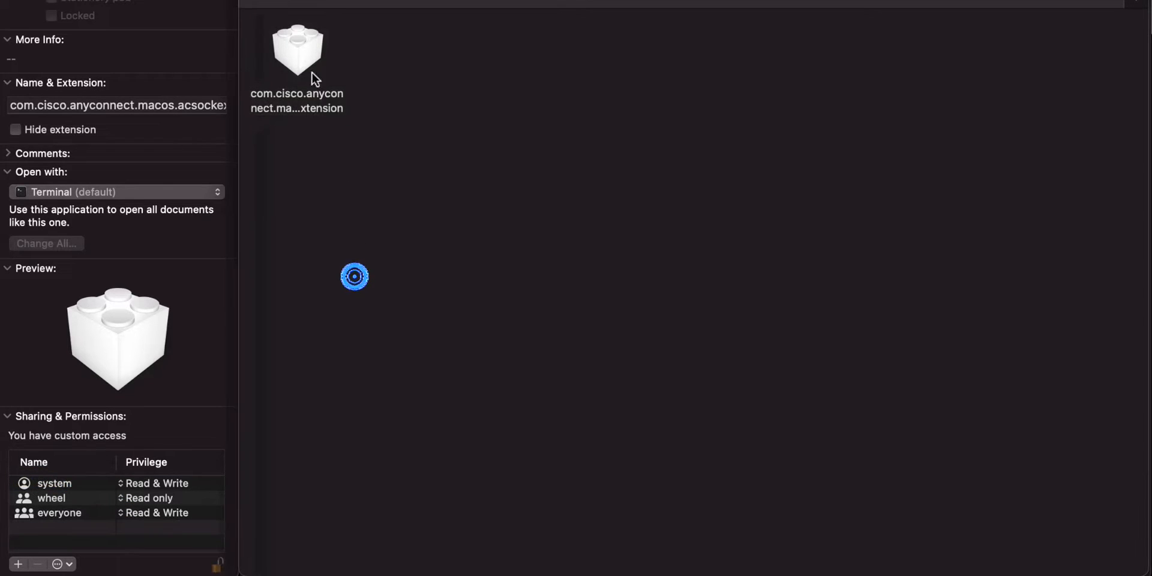
right_click(297, 48)
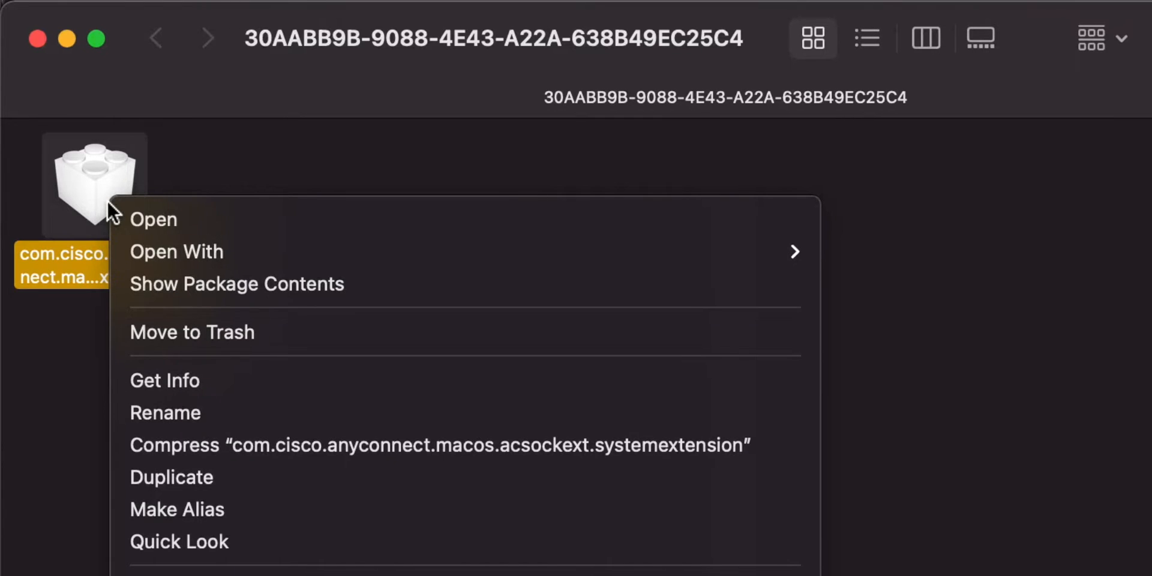
- Move the Cisco AnyConnect extension file to the Trash, approving with the password
click(158, 326)
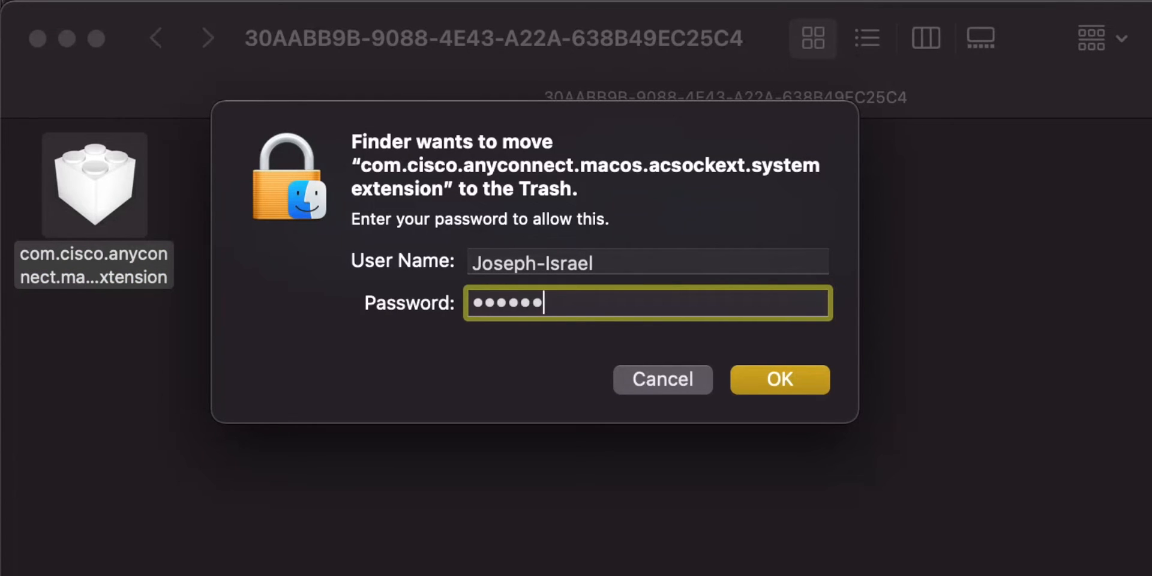
click(778, 379)
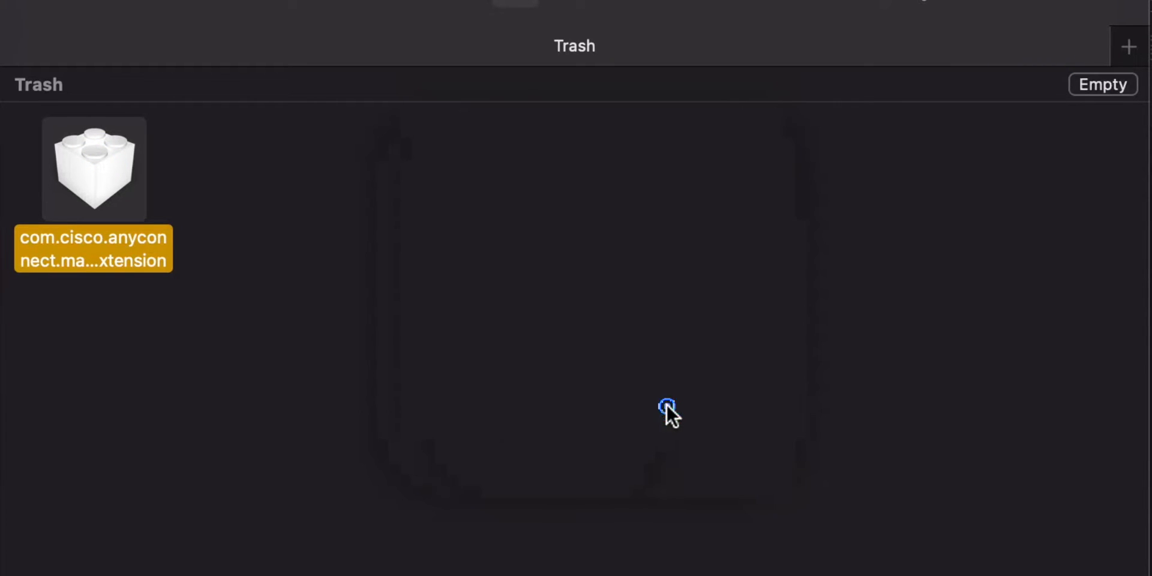
click(50, 26)
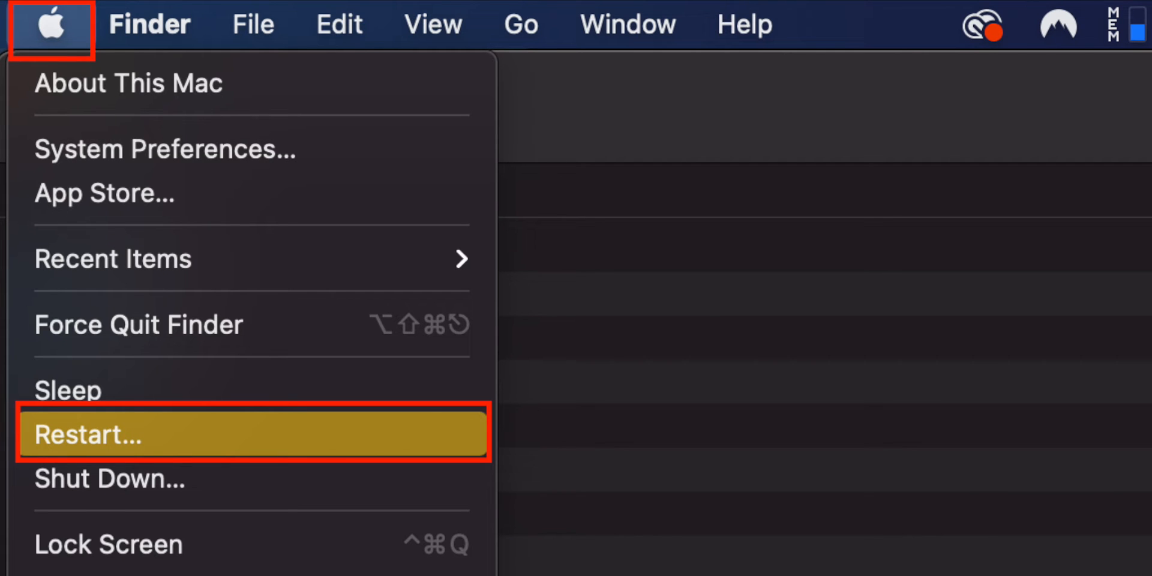
- Restart the Mac from the Apple menu into macOS Recovery again
click(87, 434)
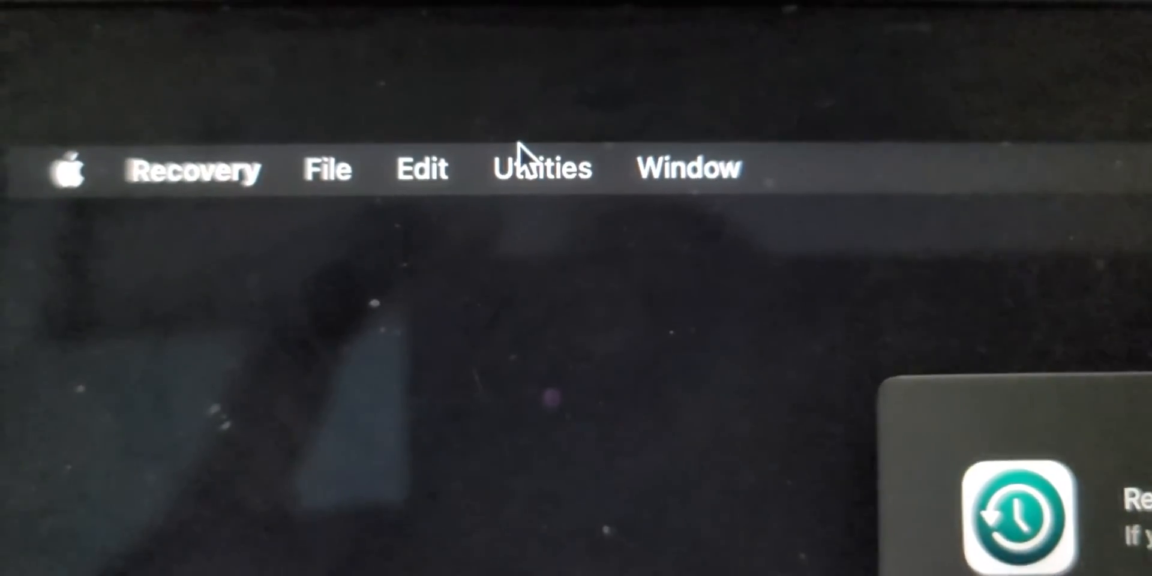
- In Recovery Terminal run csrutil enable, then enter reboot at the prompt
click(543, 168)
text(csrutil enab)
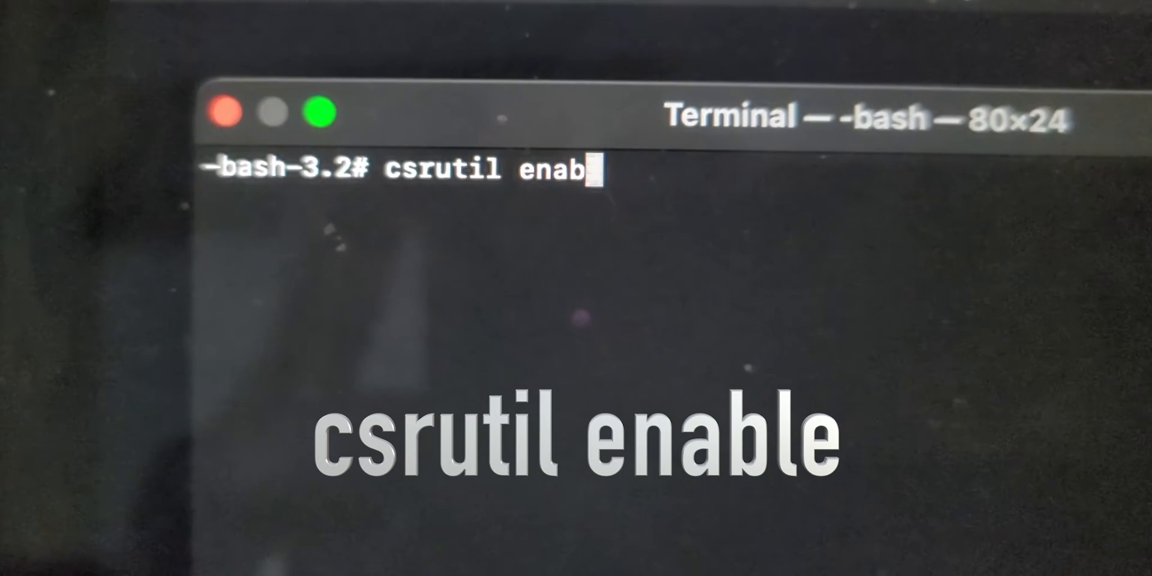
text(e)
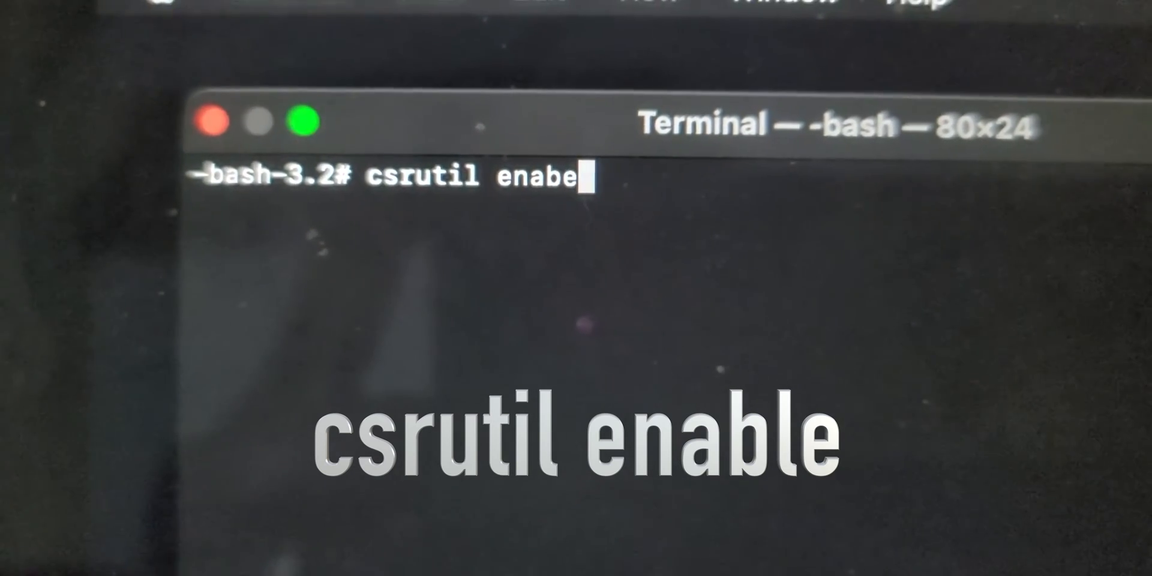
text(l)
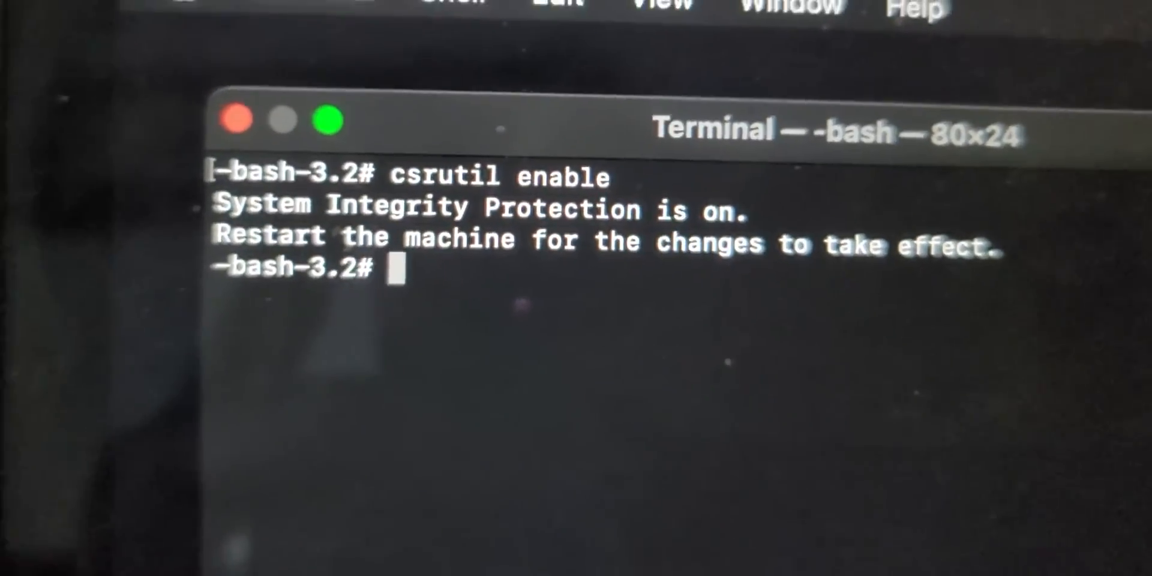
text(reb)
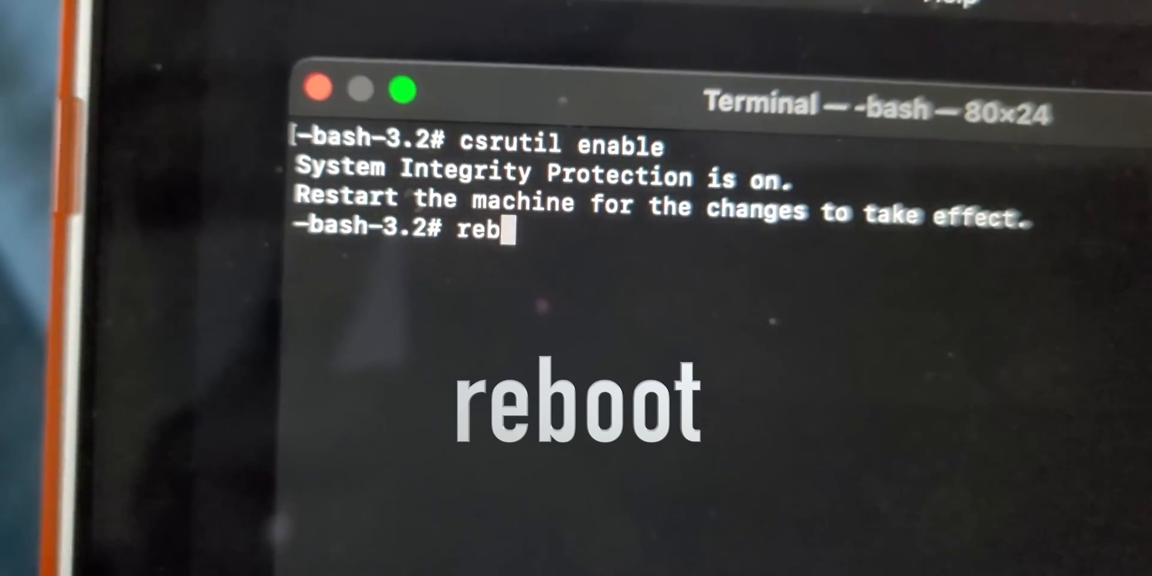
text(oot)
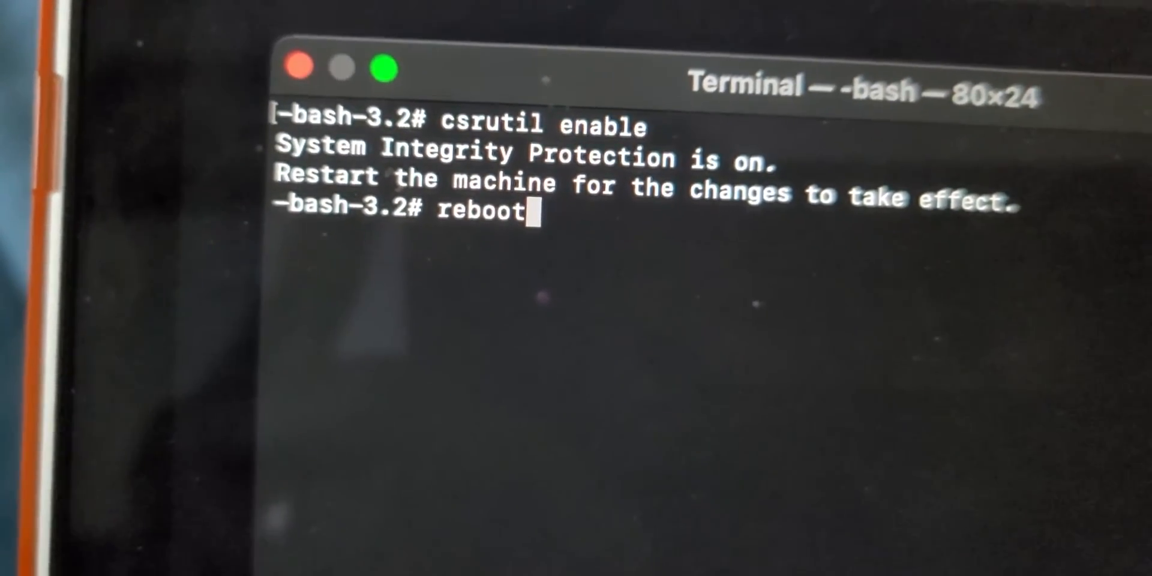